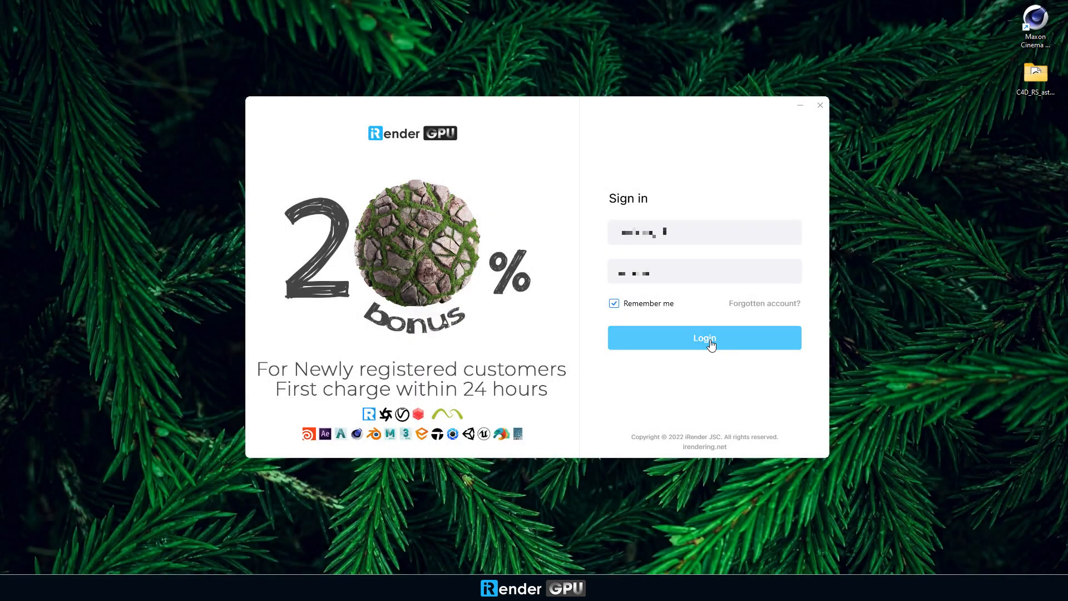
# Step: Sign into iRender Drive, then tick the reCAPTCHA on the GPUHub web login
pyautogui.click(704, 338)
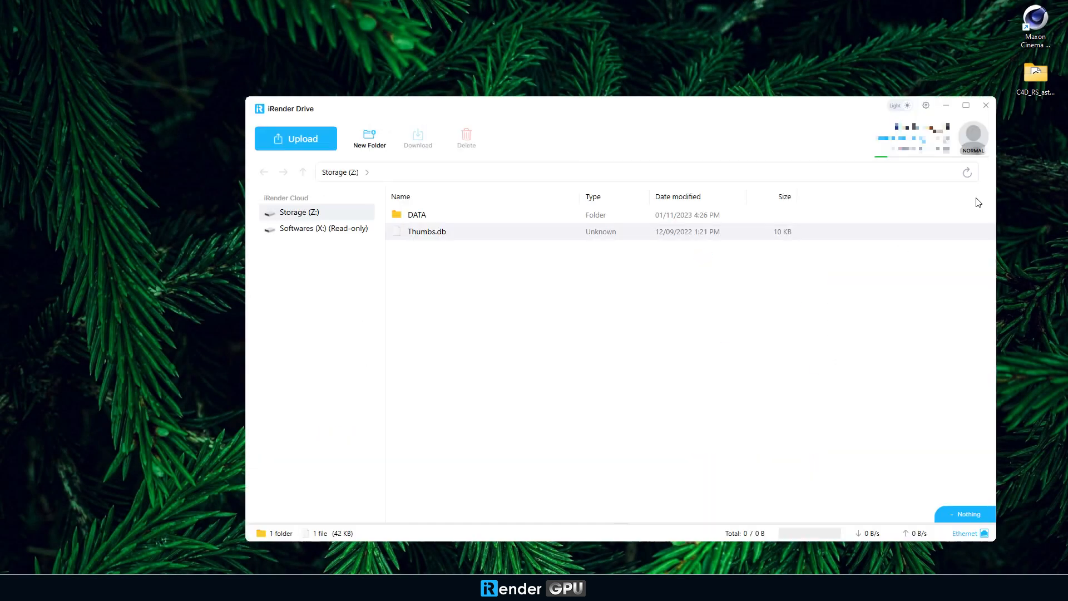
pyautogui.click(295, 139)
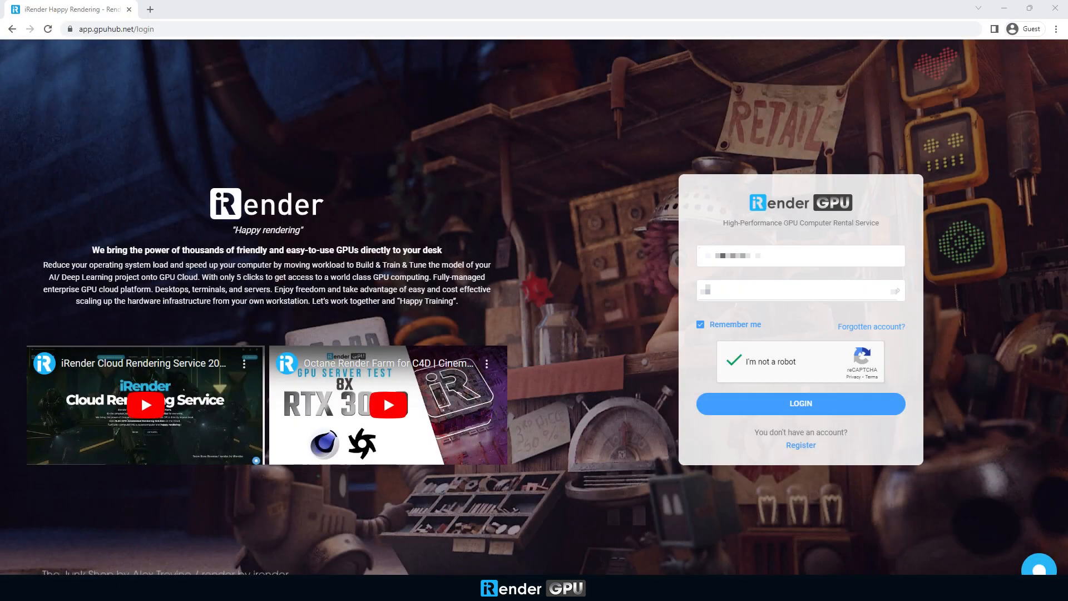
# Step: Log into the iRender GPU dashboard and dismiss the Create image options
pyautogui.click(800, 404)
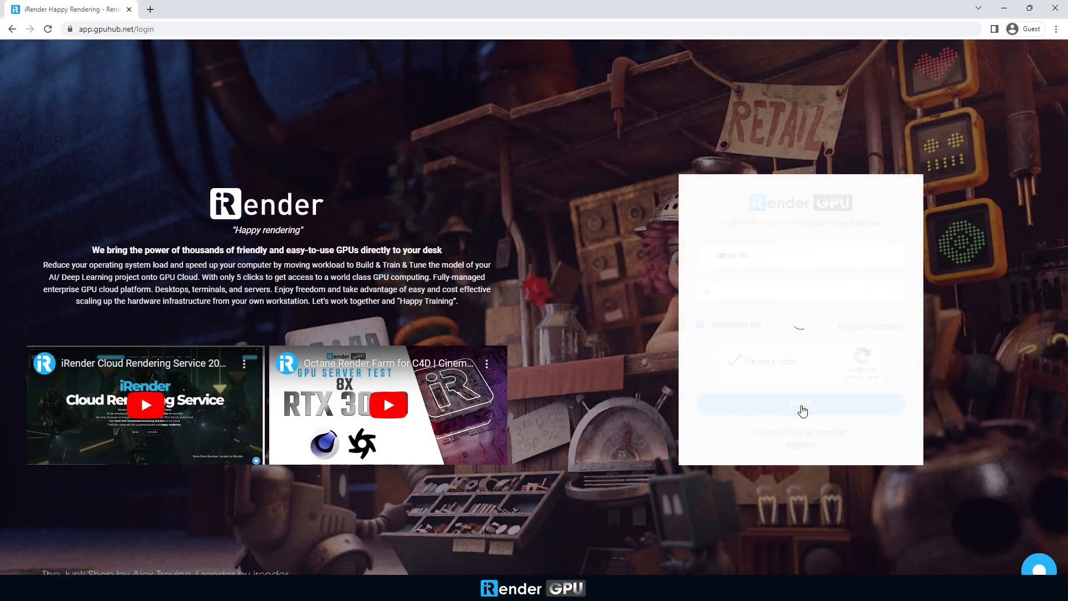
pyautogui.click(801, 403)
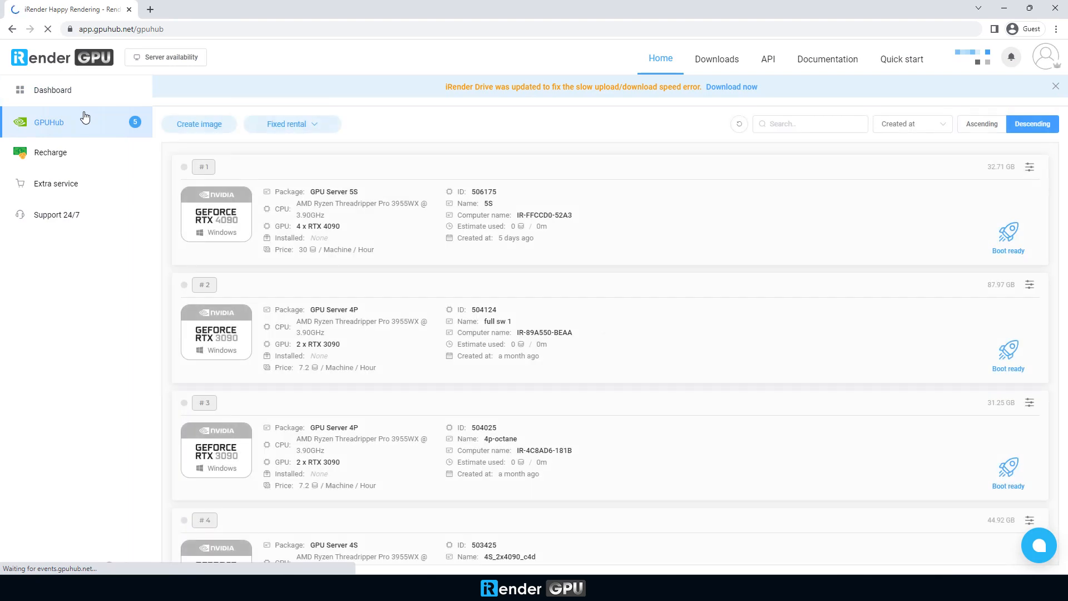
pyautogui.click(199, 124)
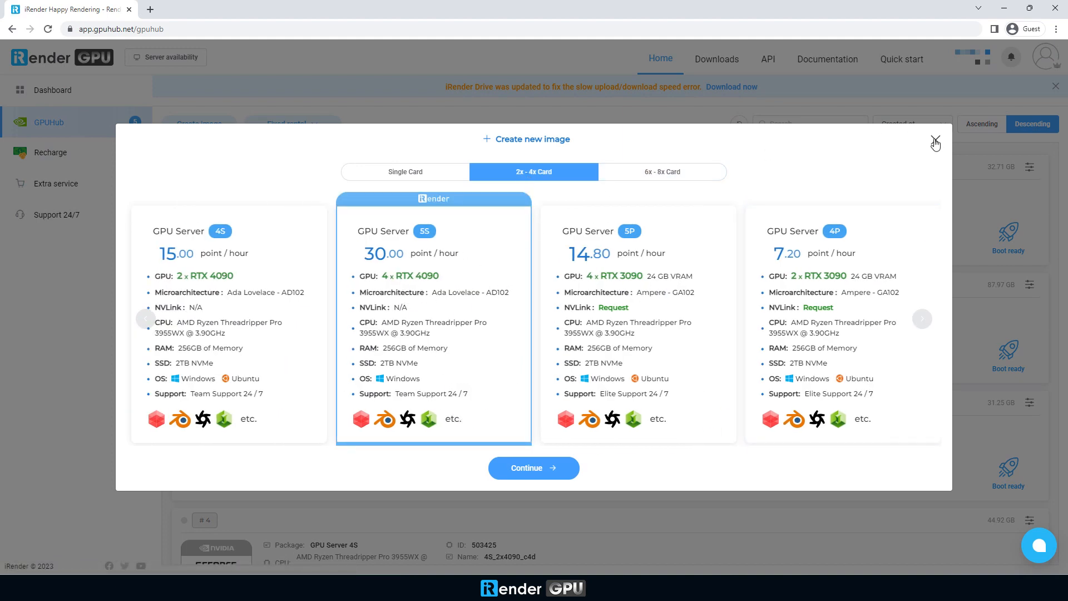
pyautogui.click(936, 143)
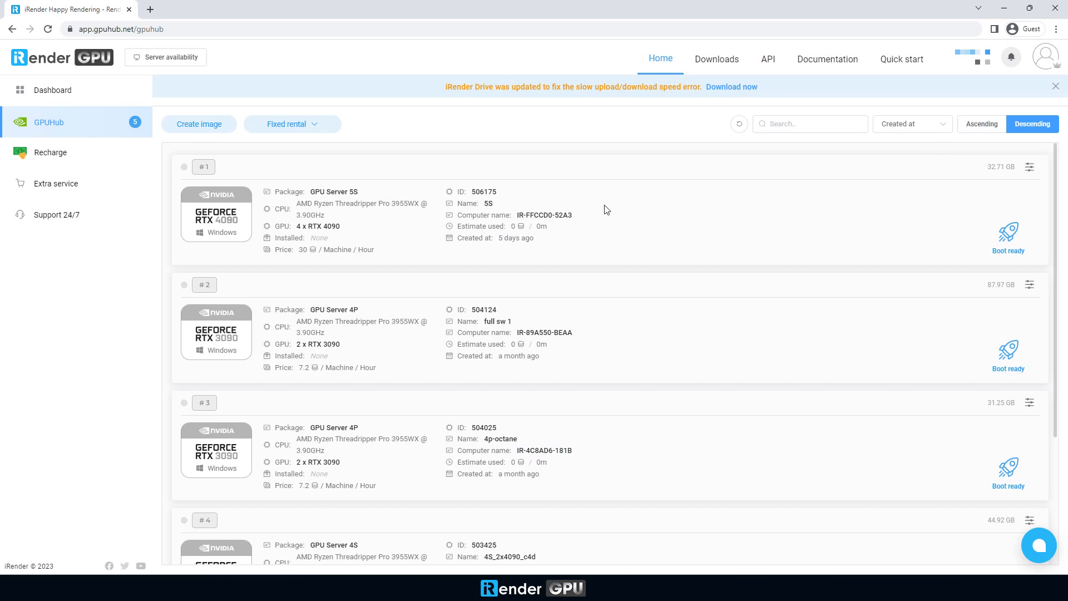
# Step: Boot the 4× RTX 4090 machine #1 and download its remote connection file
pyautogui.click(1008, 233)
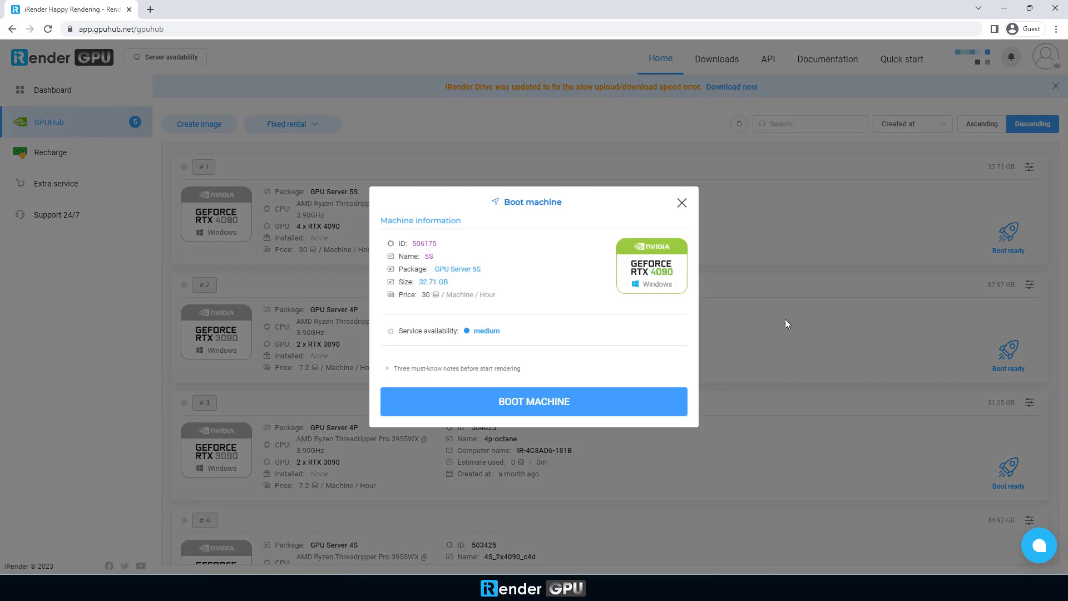
pyautogui.click(533, 401)
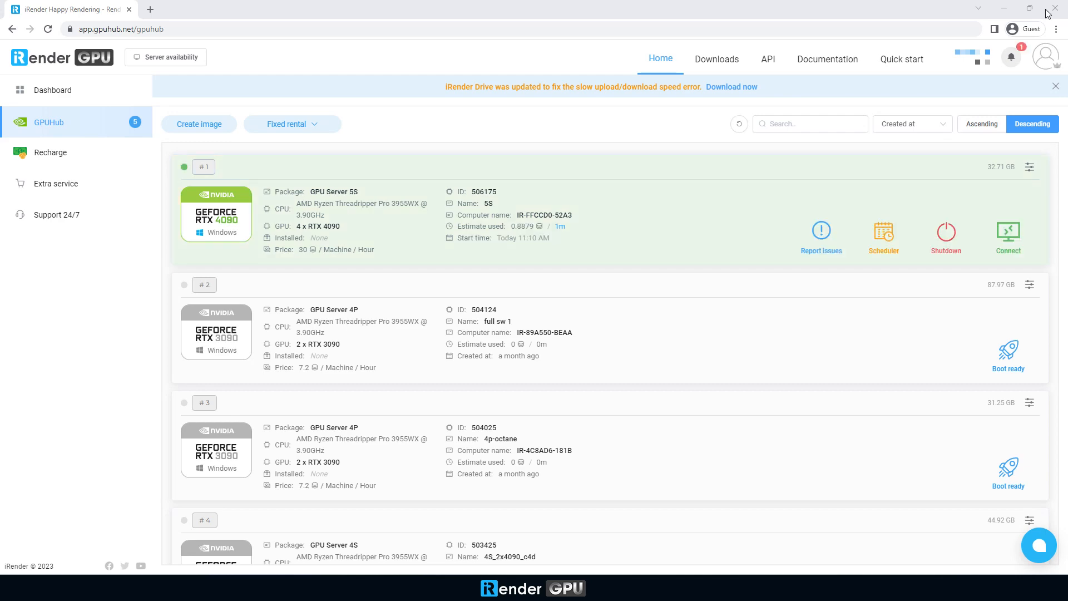
pyautogui.click(1008, 232)
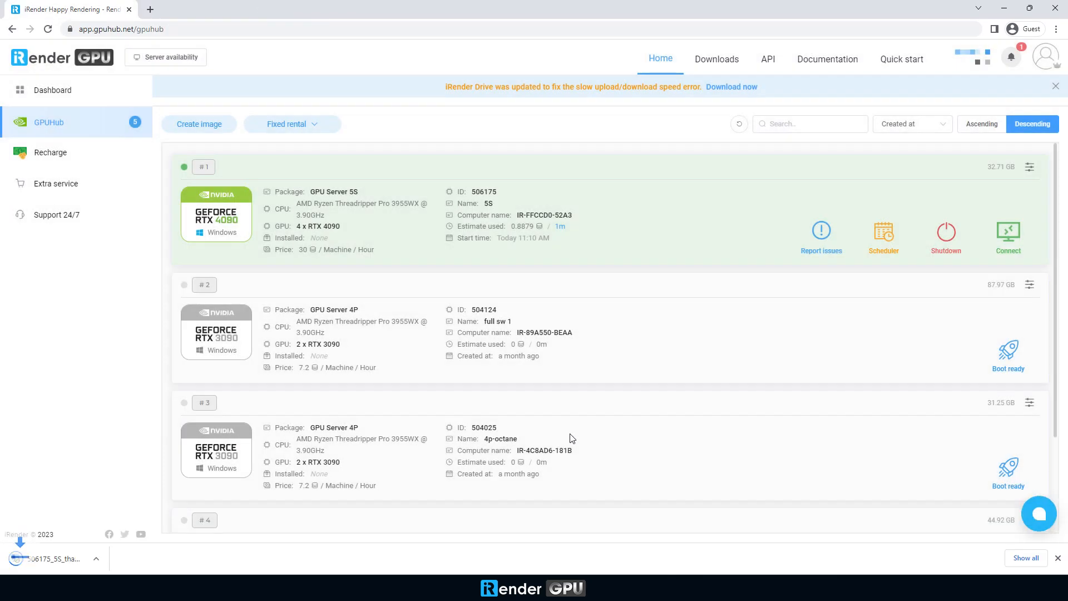
# Step: Open the .rdp file, submit credentials and accept the certificate to reach the server desktop
pyautogui.click(1008, 232)
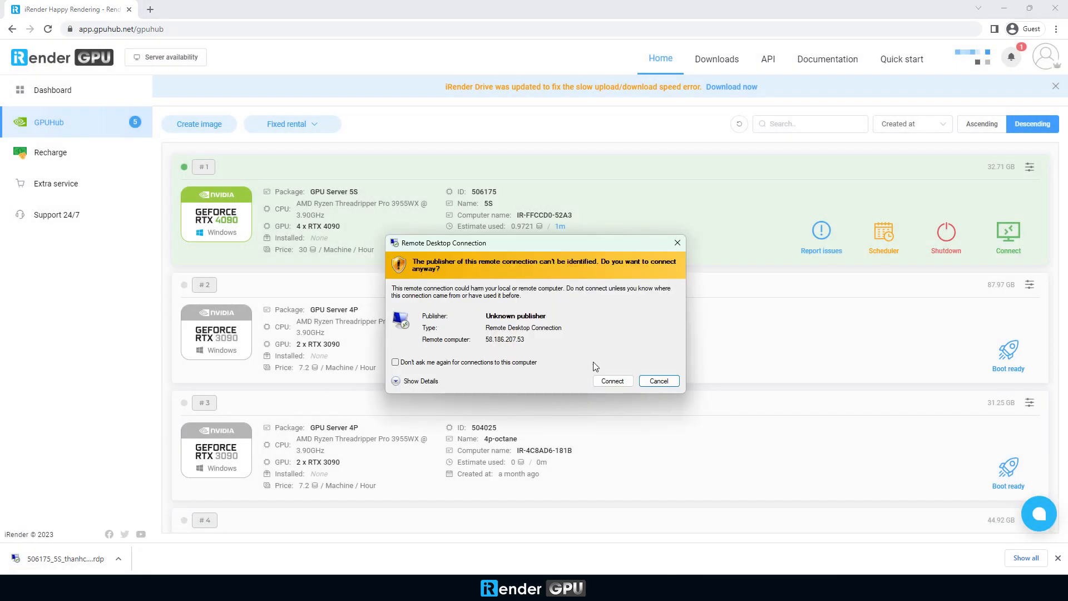
pyautogui.click(611, 381)
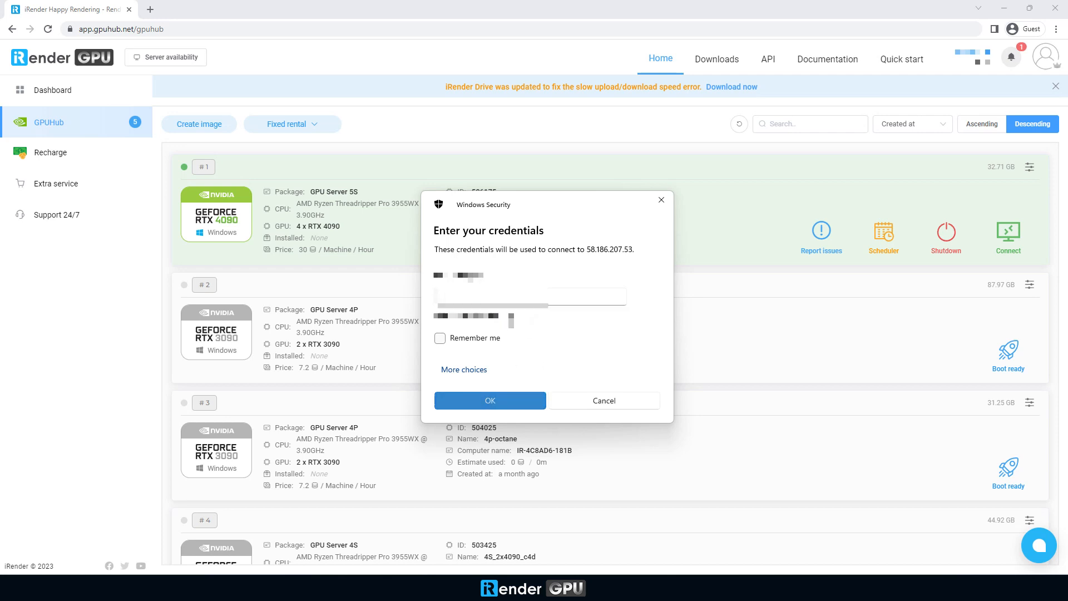
pyautogui.click(489, 400)
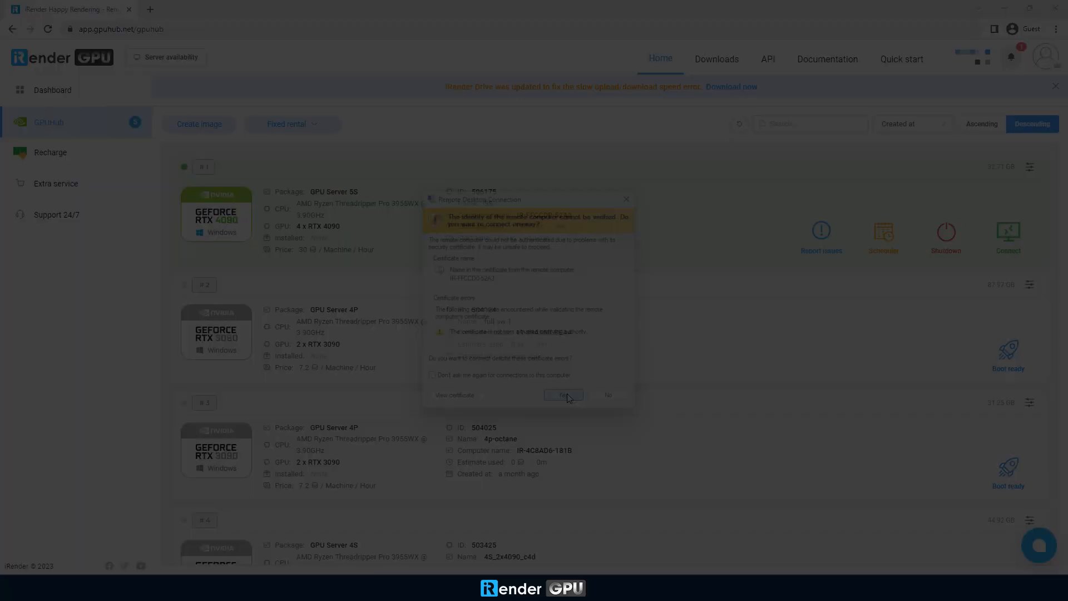
pyautogui.click(563, 395)
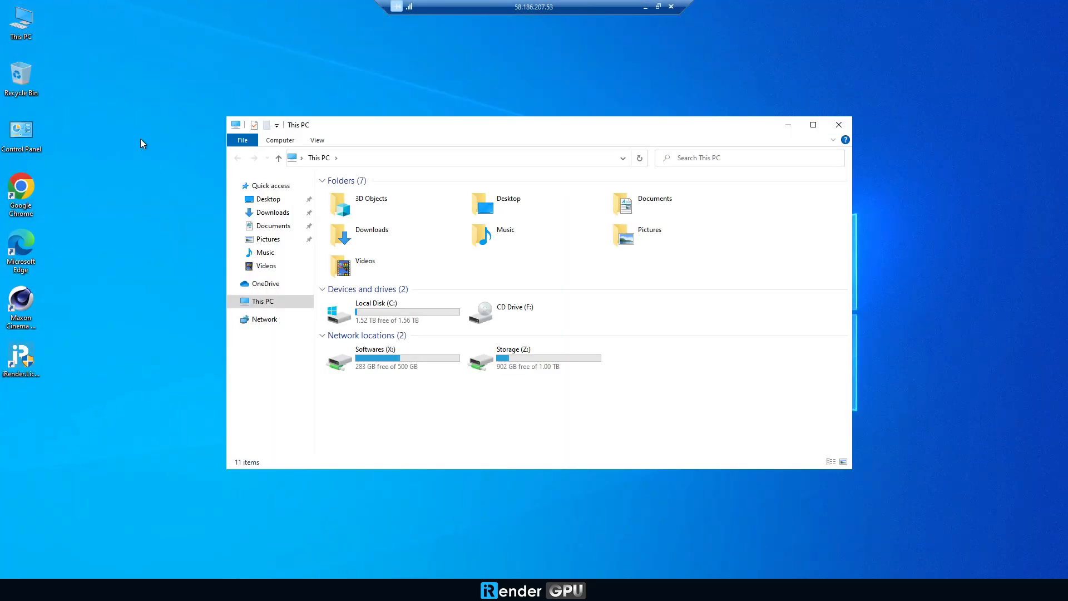
# Step: Copy C4D_RS_astronaut_WKM from Storage (Z:) to the remote desktop and open the folder
pyautogui.doubleClick(513, 358)
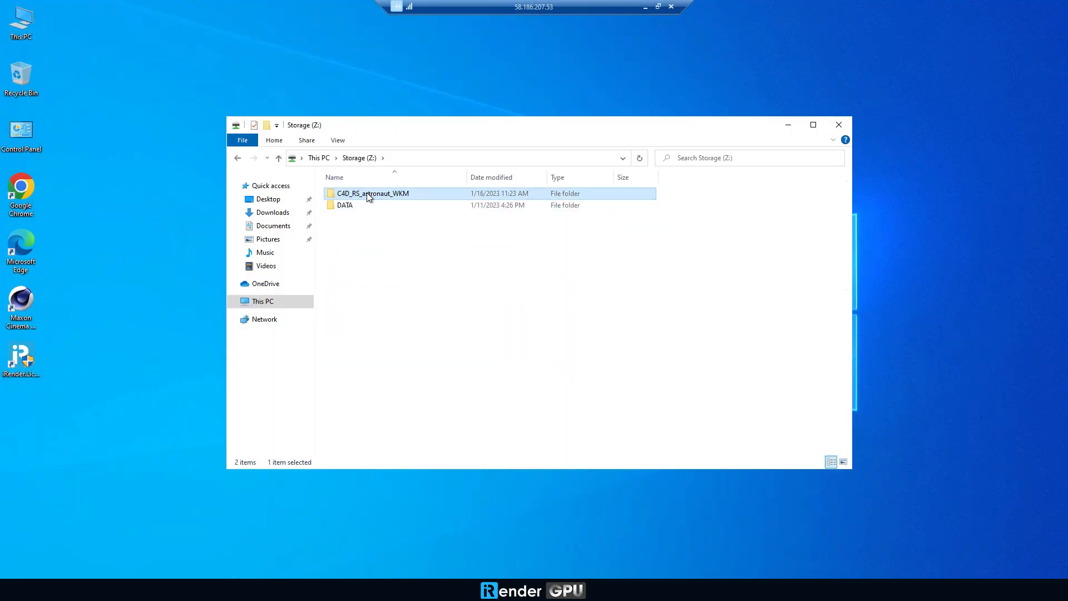
pyautogui.doubleClick(373, 193)
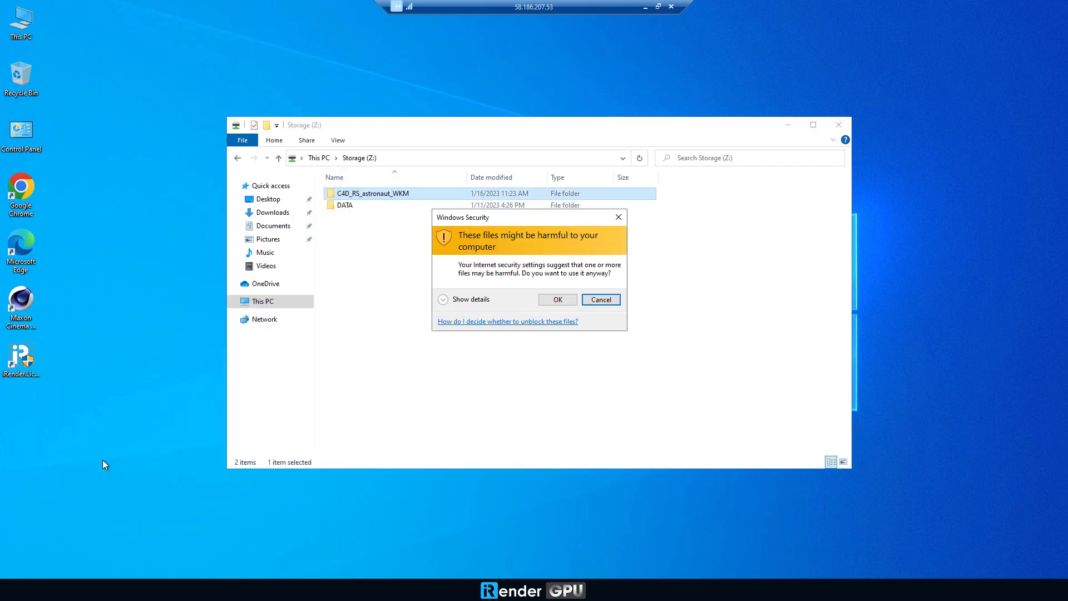
pyautogui.click(556, 300)
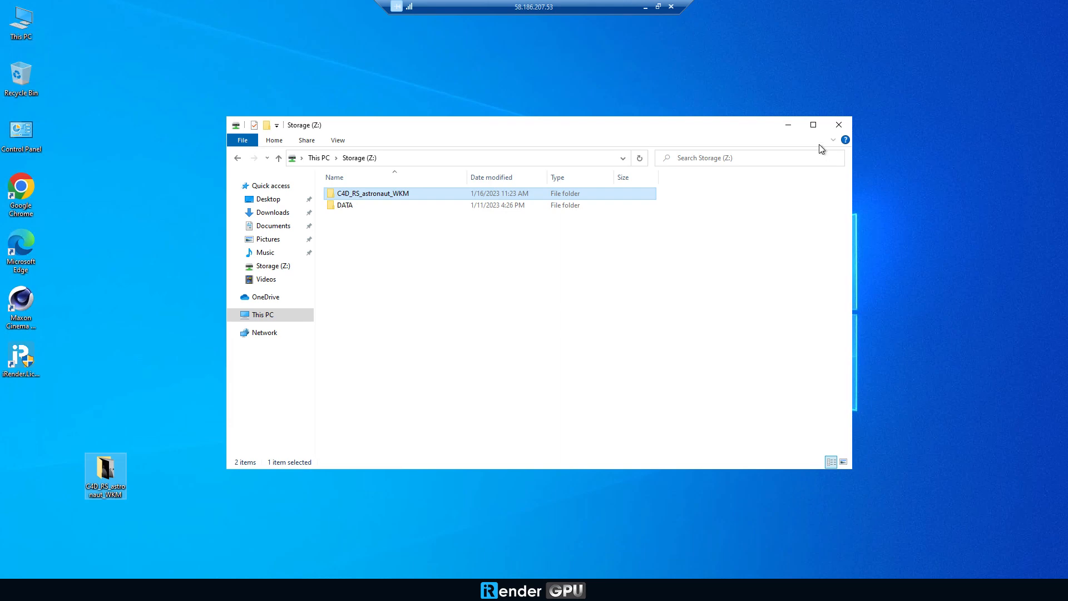
pyautogui.click(838, 124)
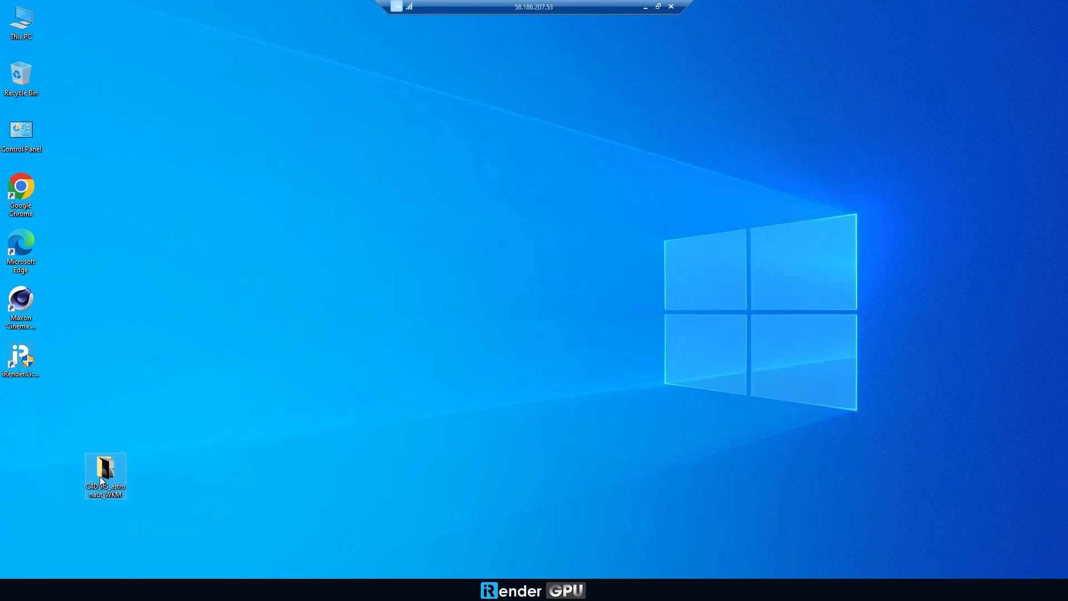
pyautogui.moveTo(105, 476); pyautogui.dragTo(21, 421)
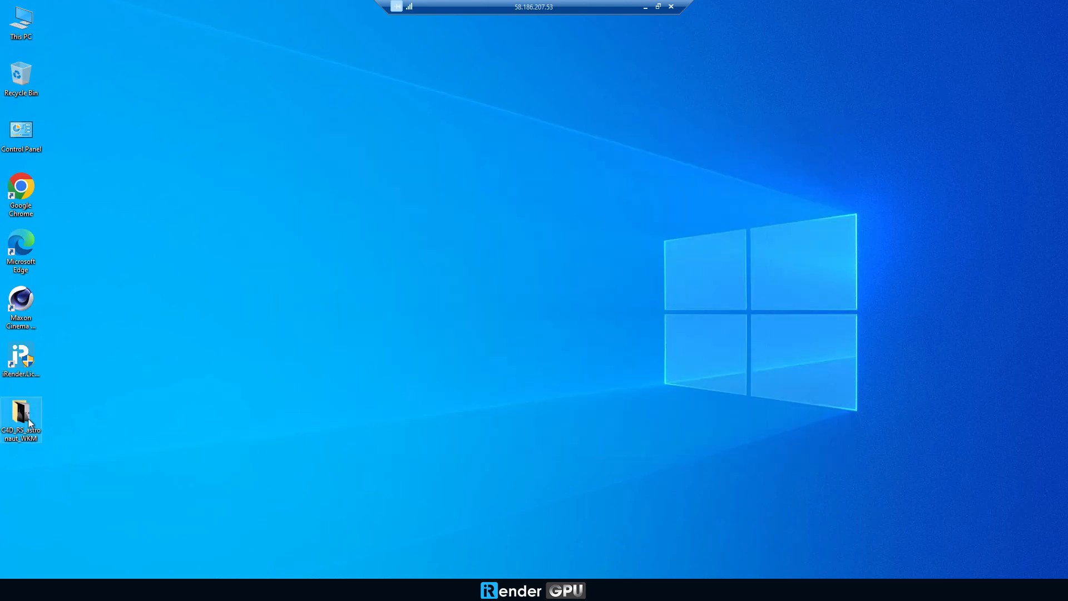
pyautogui.doubleClick(21, 416)
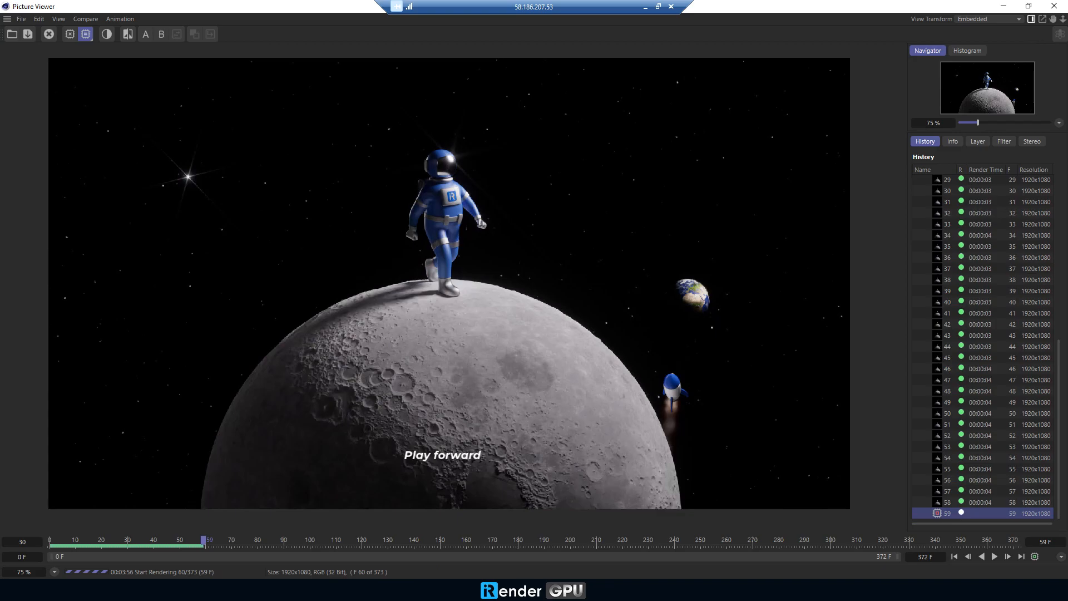
# Step: Monitor the 373-frame WKM render in Task Manager, then open the output folder
pyautogui.click(994, 556)
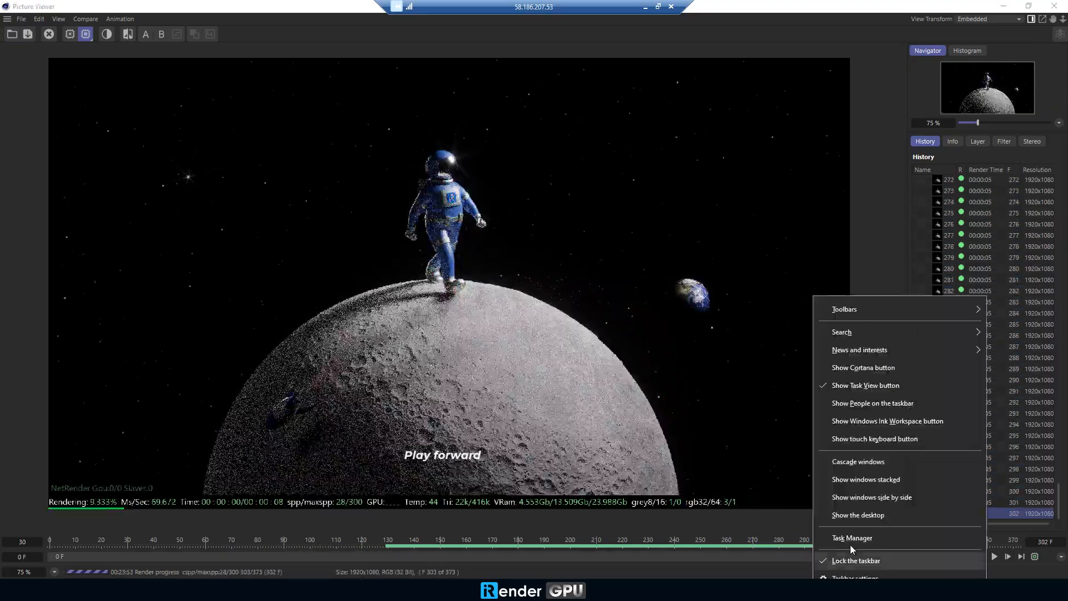
pyautogui.click(852, 538)
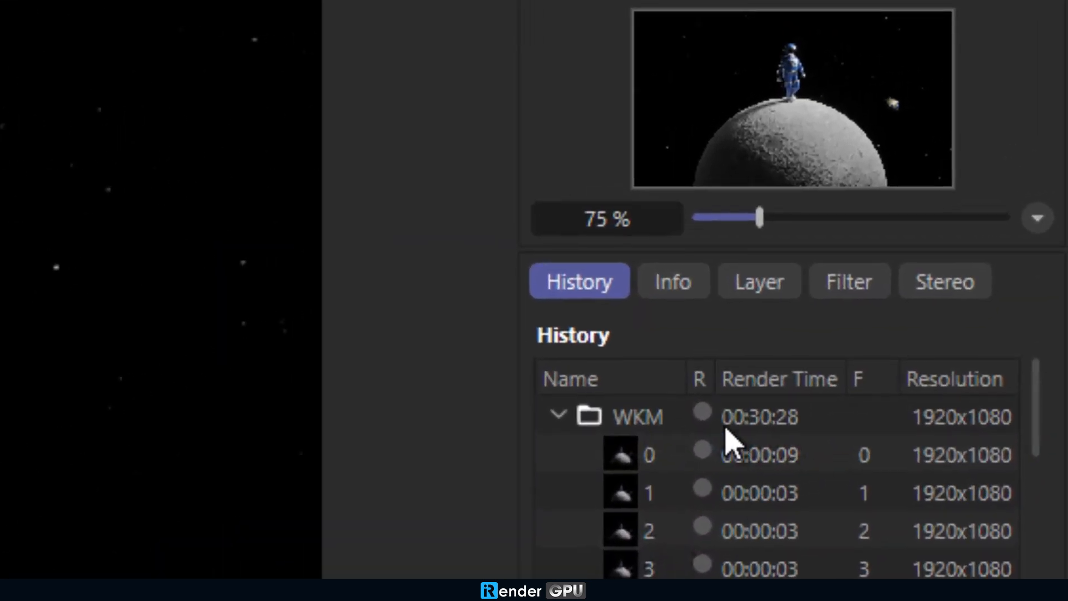
pyautogui.click(637, 416)
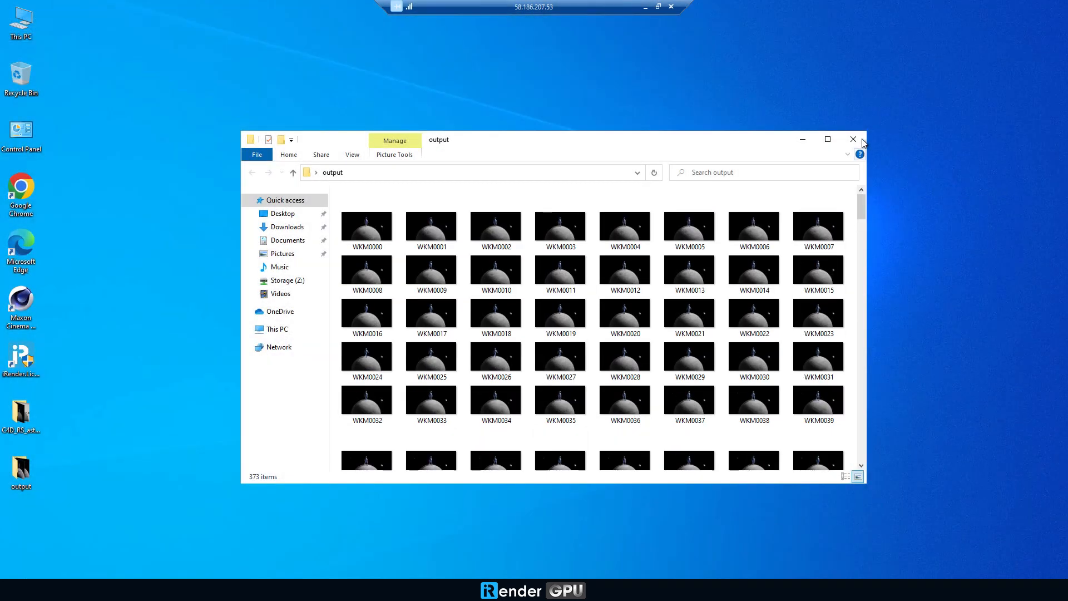
# Step: Copy the output folder from the remote desktop and paste it into Storage (Z:)
pyautogui.rightClick(20, 470)
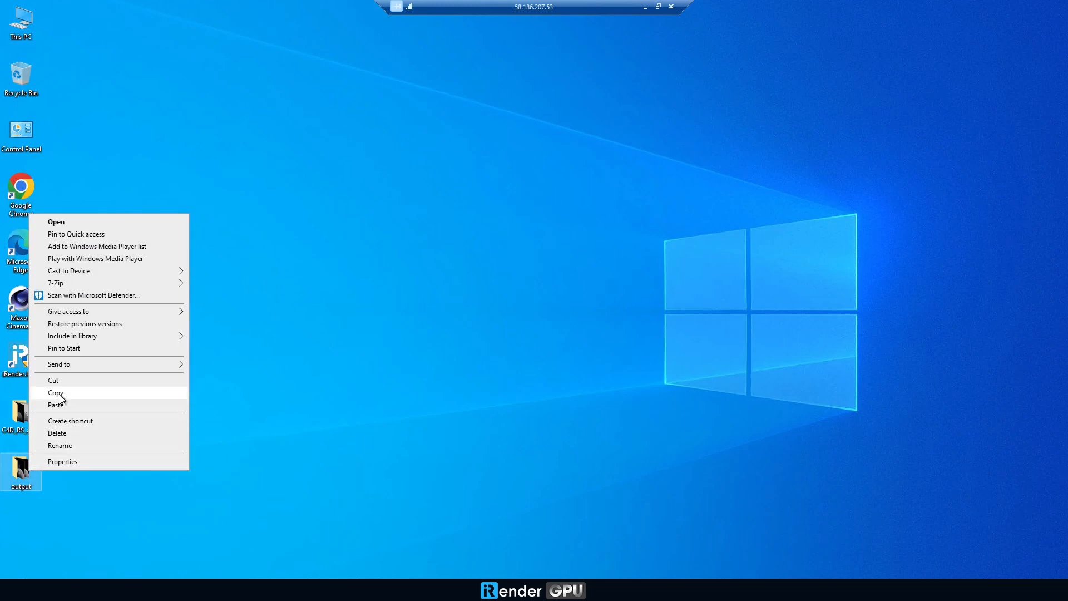
pyautogui.doubleClick(21, 22)
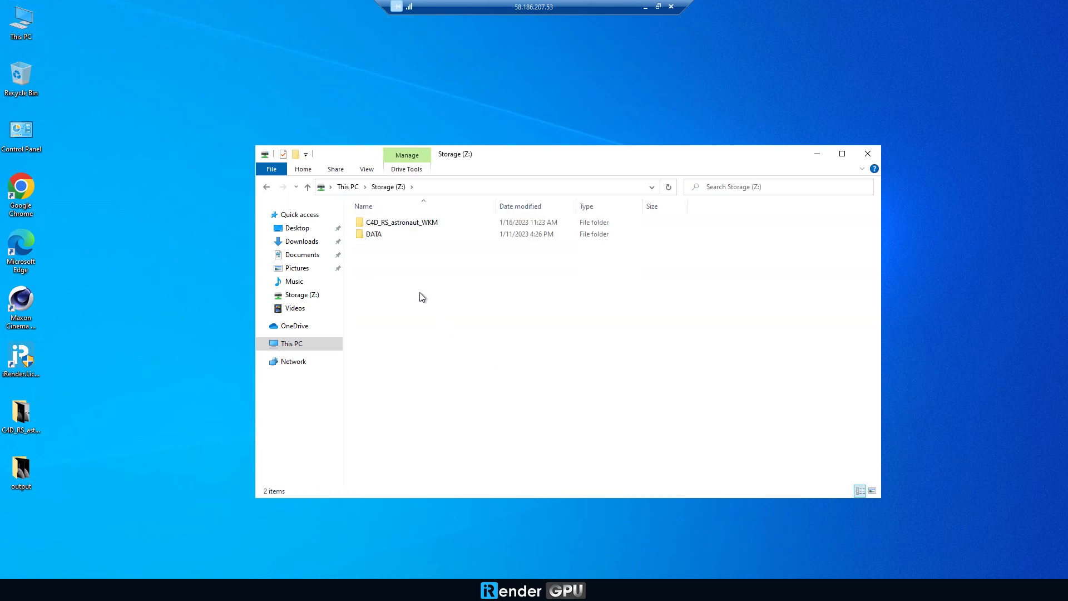
pyautogui.moveTo(594, 367)
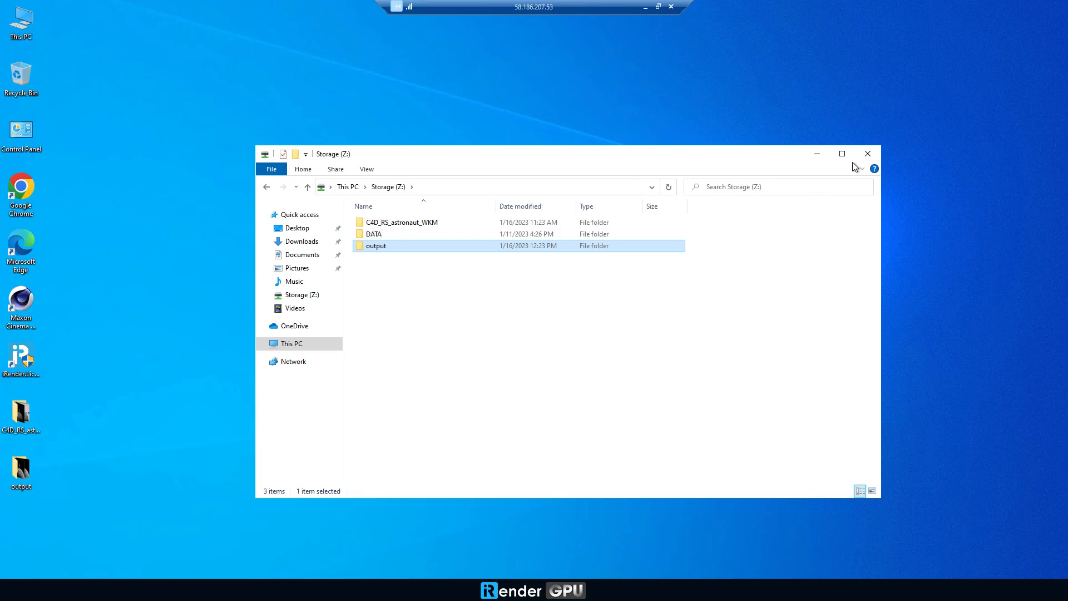
pyautogui.click(867, 154)
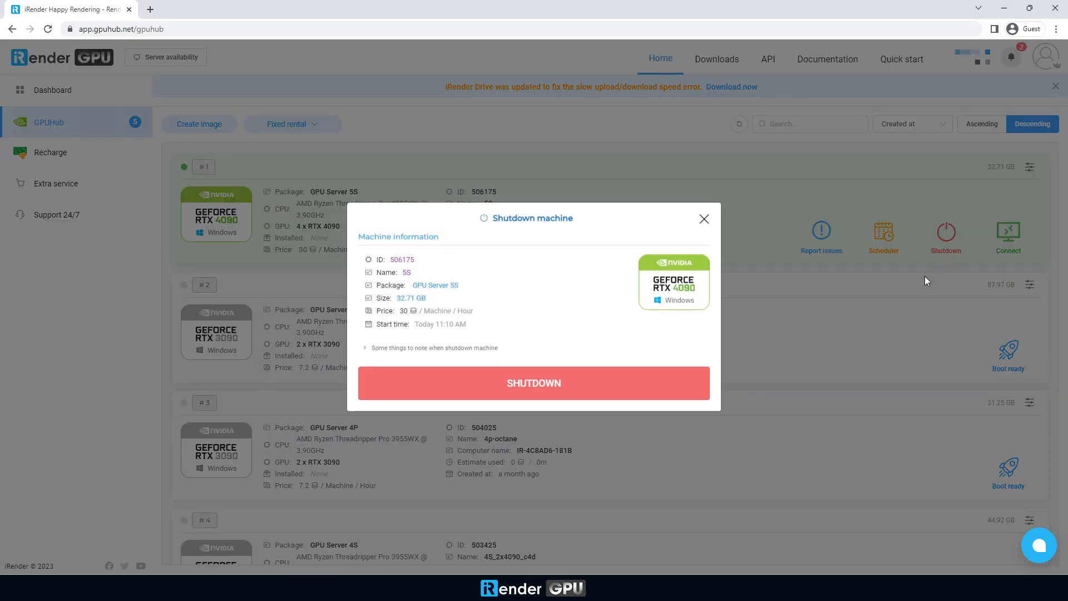
# Step: Shut down GPU machine #506175 and submit a five-star session rating
pyautogui.click(534, 383)
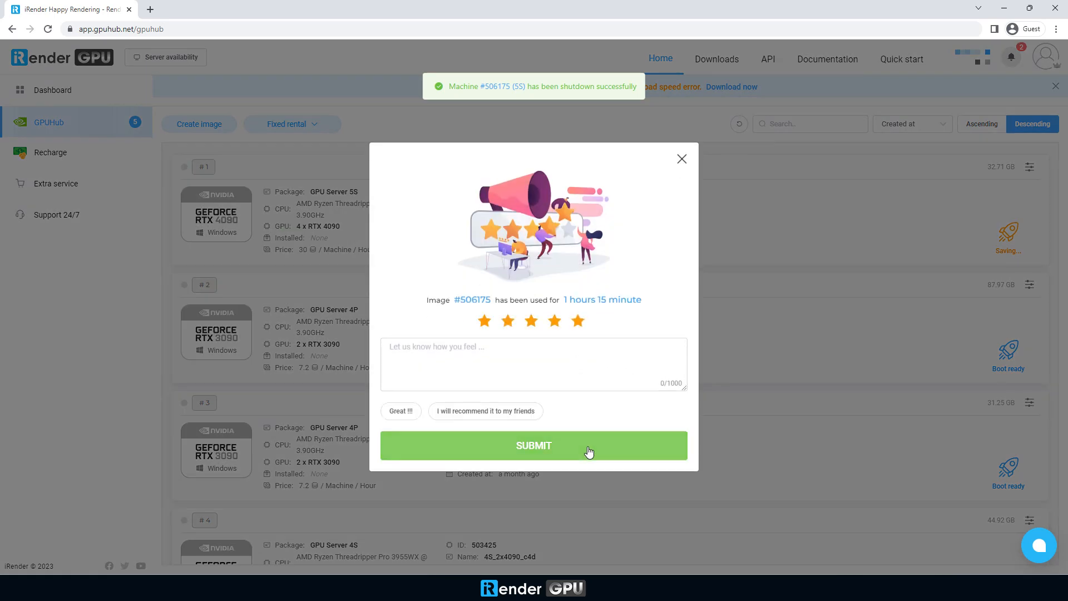
pyautogui.click(533, 445)
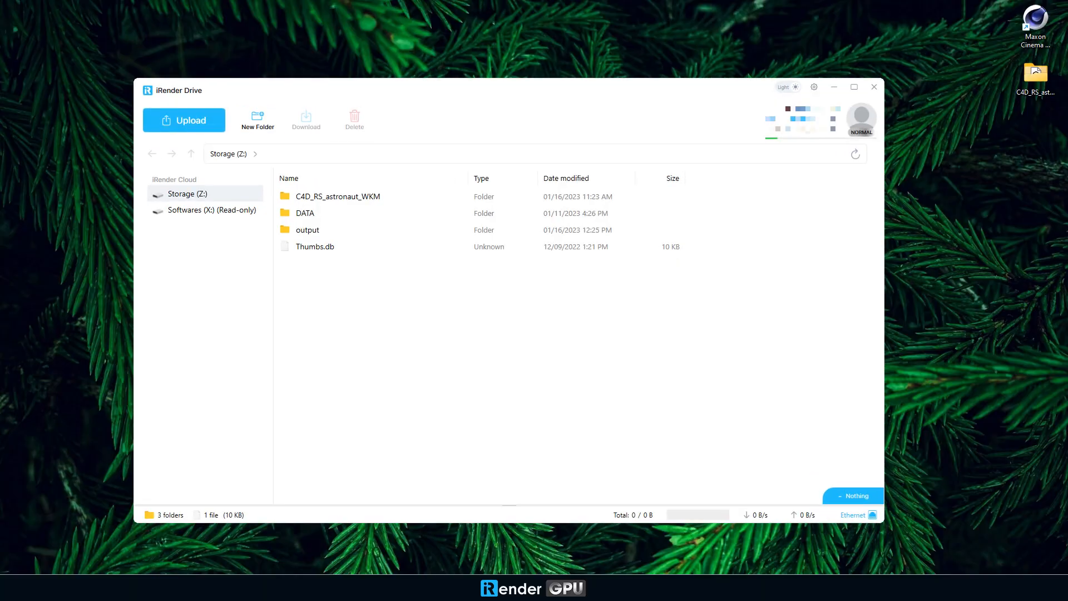
# Step: Select the output folder in iRender Drive and start downloading it locally
pyautogui.click(307, 230)
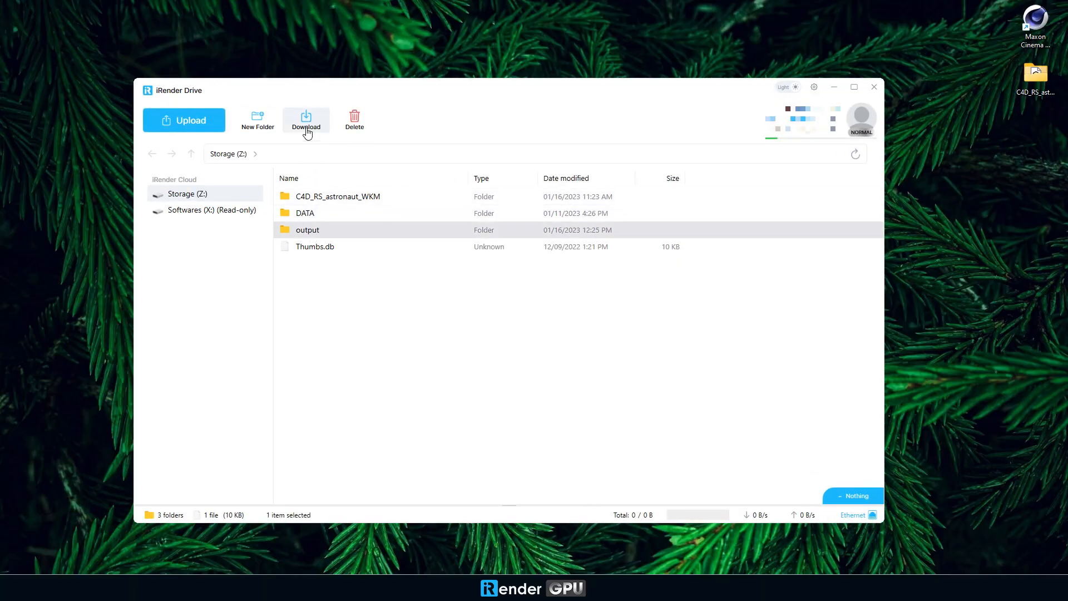
pyautogui.click(305, 120)
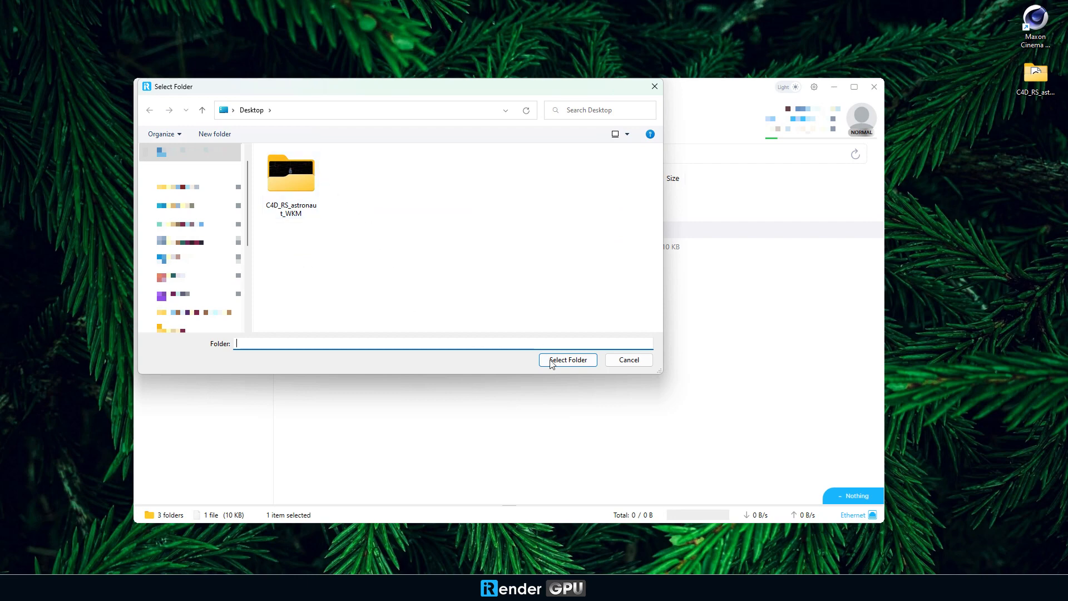